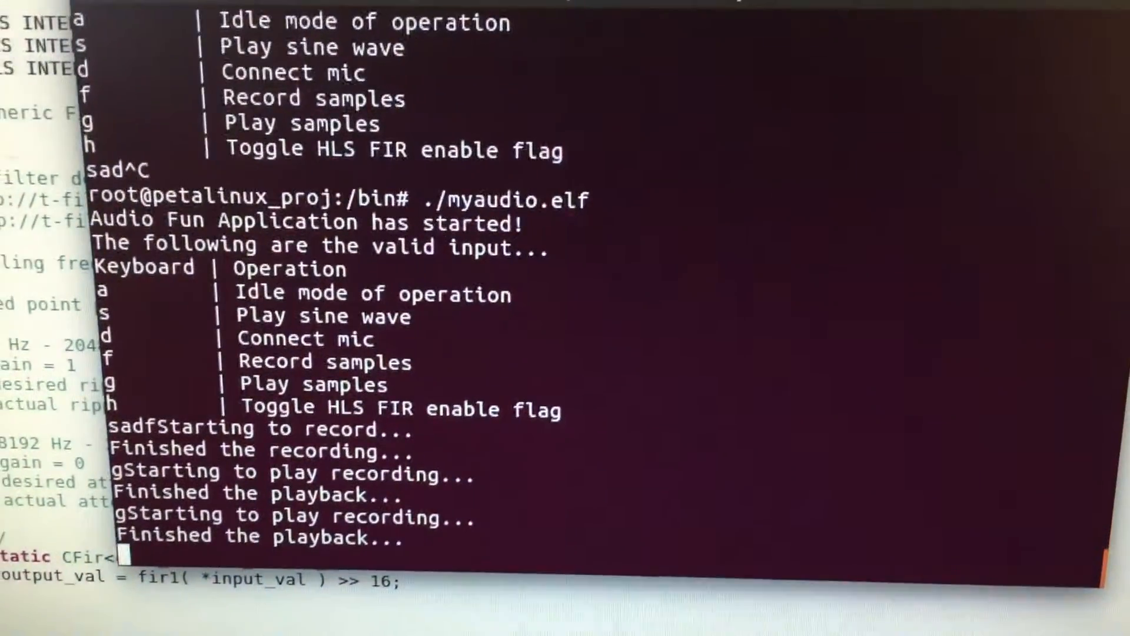
- Toggle the HLS FIR filter enable flag to 1 in myaudio.elf with the h key
key("h")
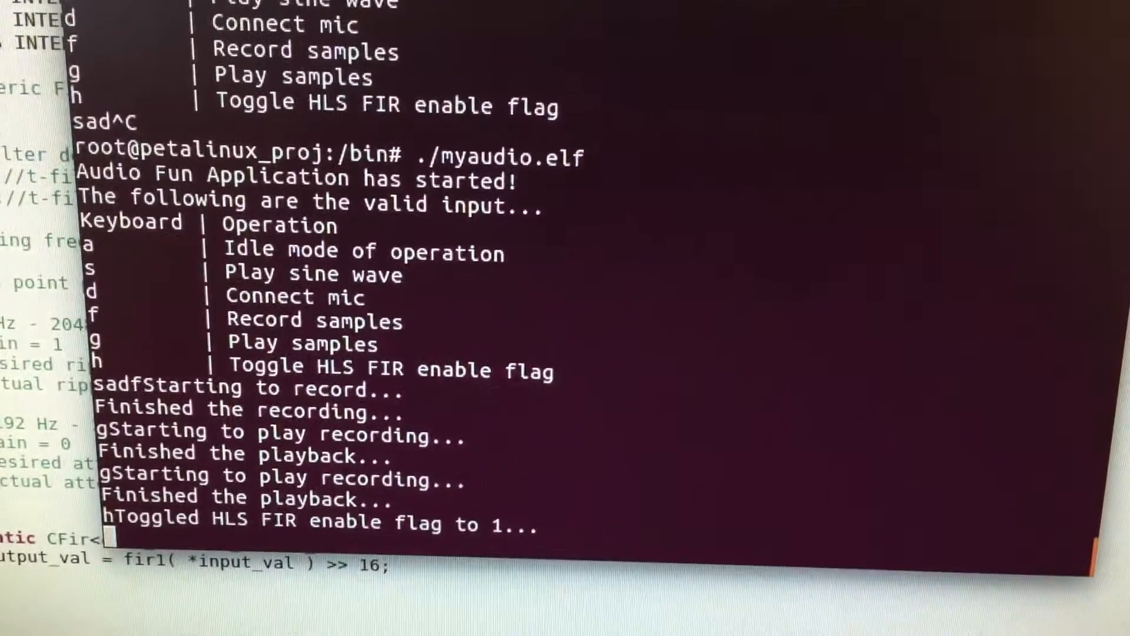